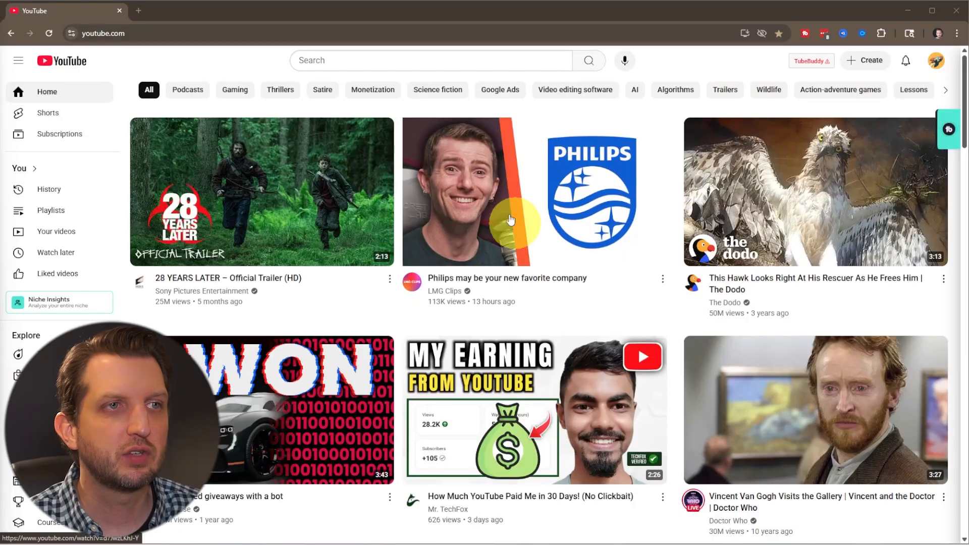
mouse_move(768, 90)
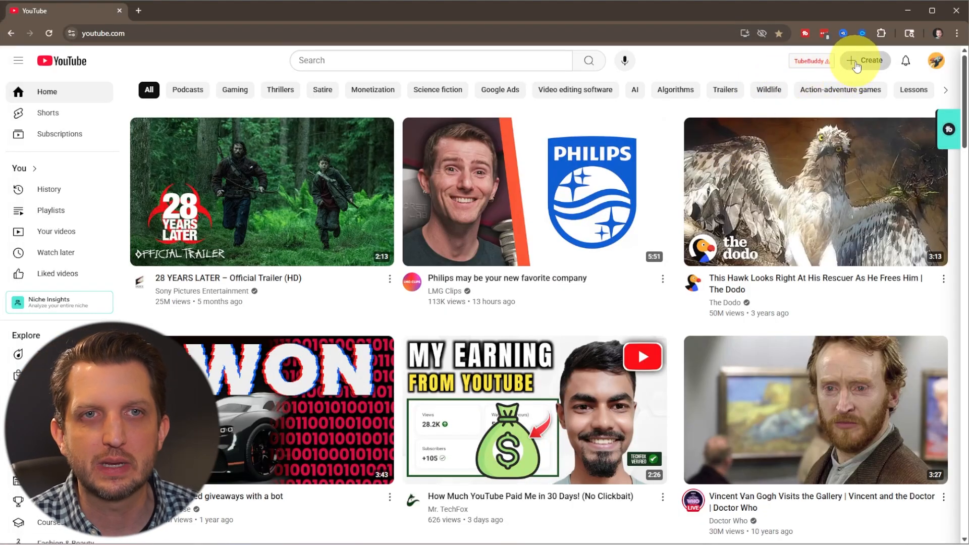
Step: Bring up the Create menu on the YouTube home page
click(866, 59)
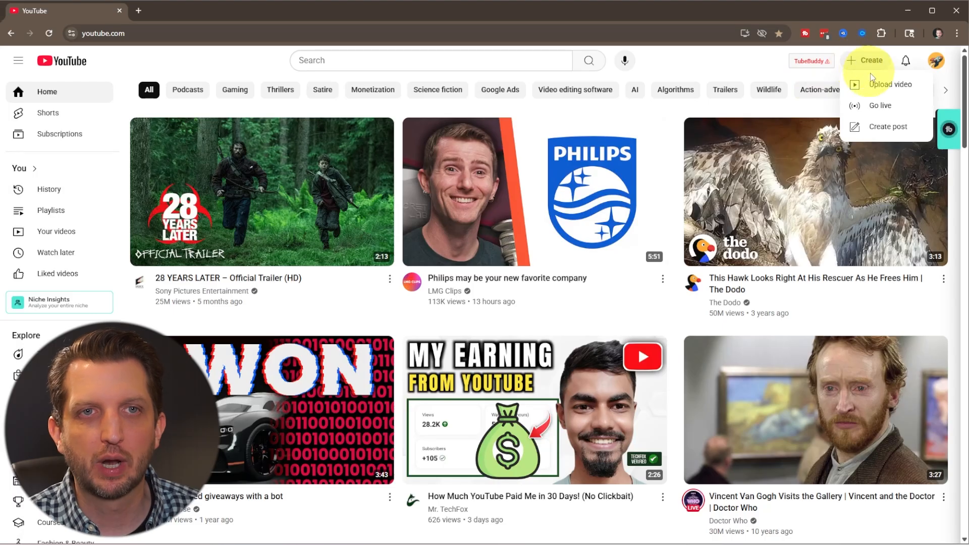
Step: Choose Upload video and select the three video files, including Key Metrics, to upload
click(891, 85)
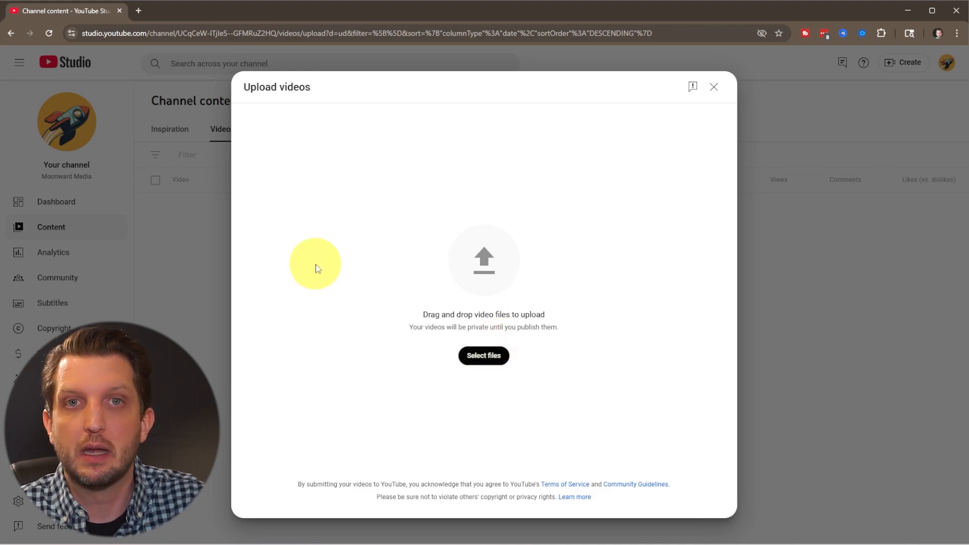
mouse_move(290, 323)
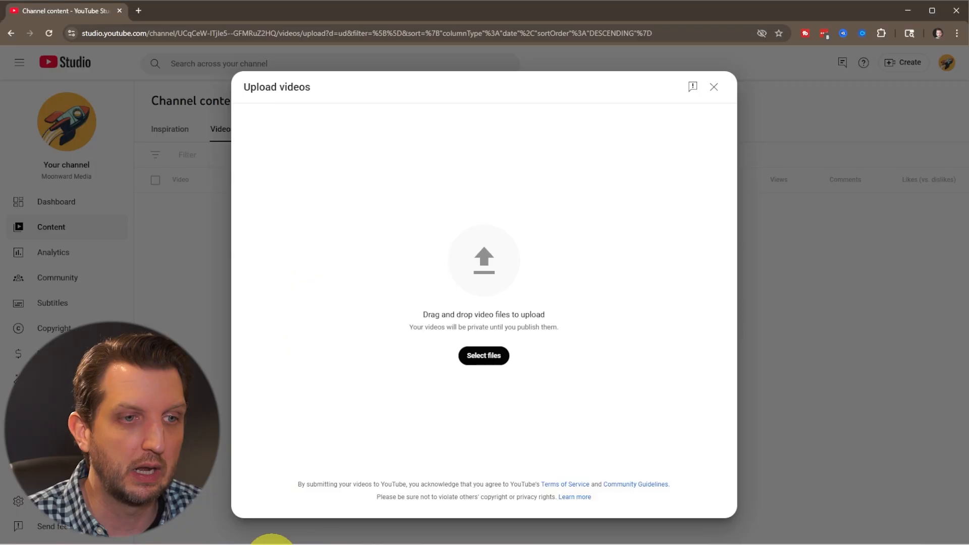
click(483, 355)
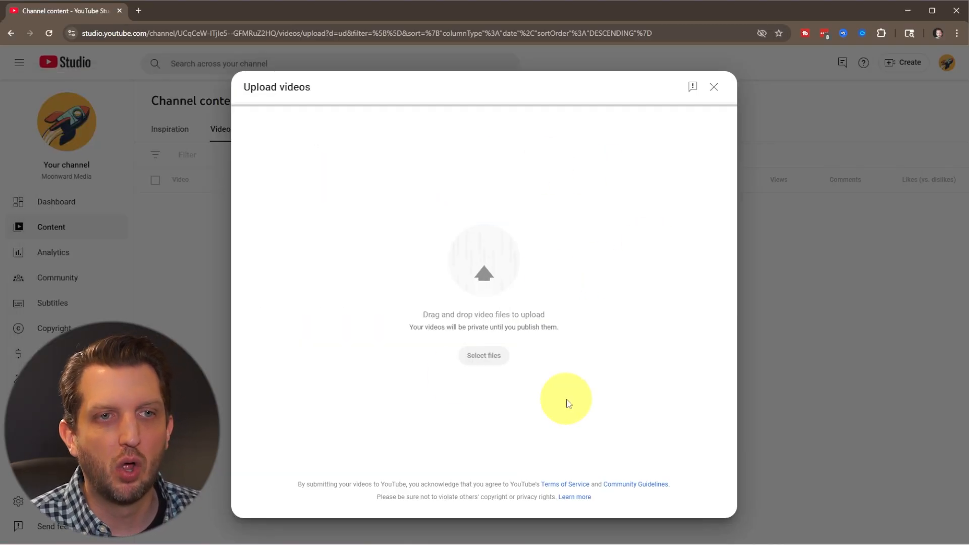
click(484, 354)
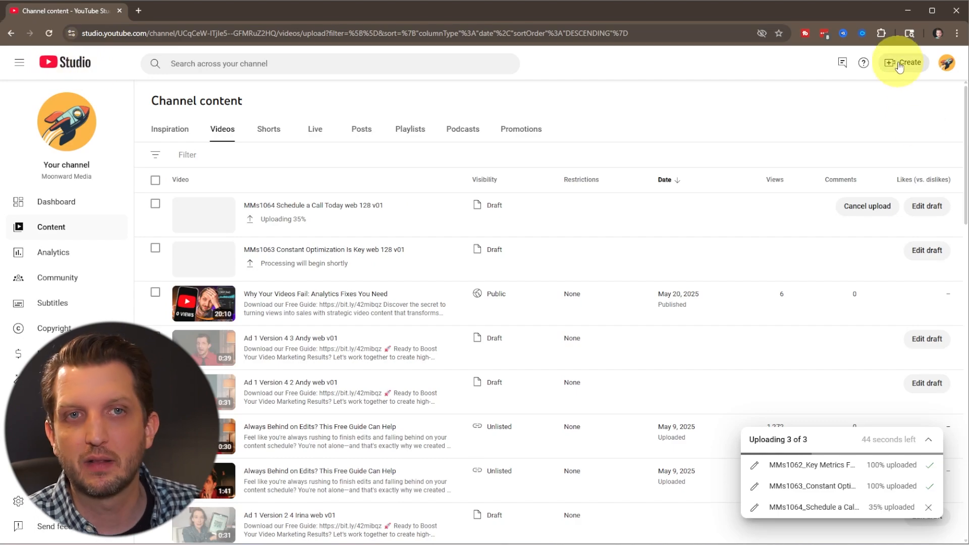
Step: Reopen the Create menu while the third upload continues in the background
click(908, 62)
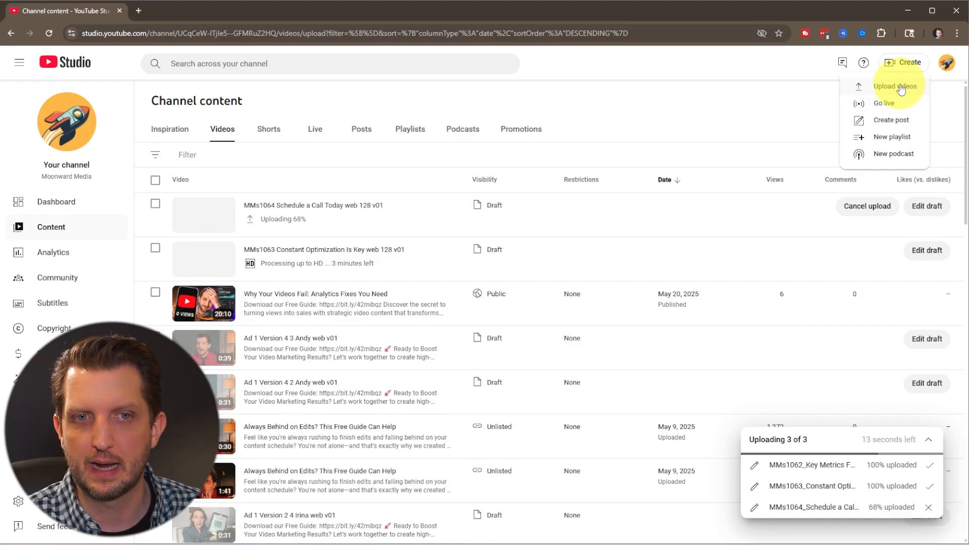
mouse_move(814, 99)
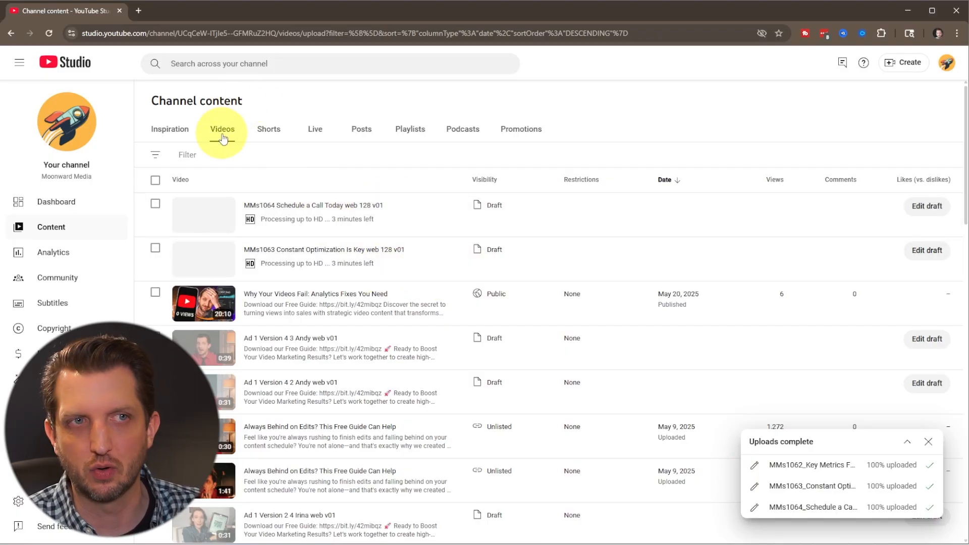
mouse_move(301, 183)
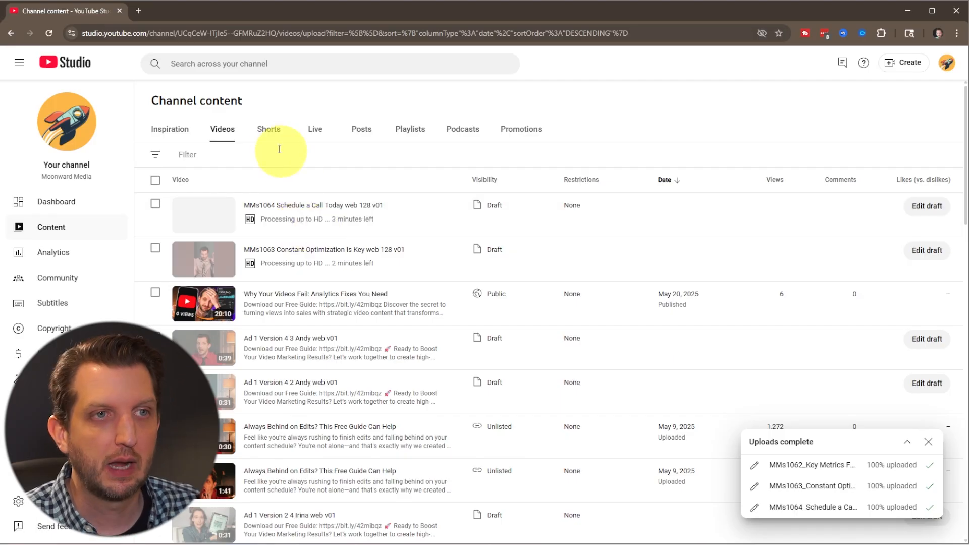
Step: Show the channel's Shorts list with the three new drafts
click(268, 128)
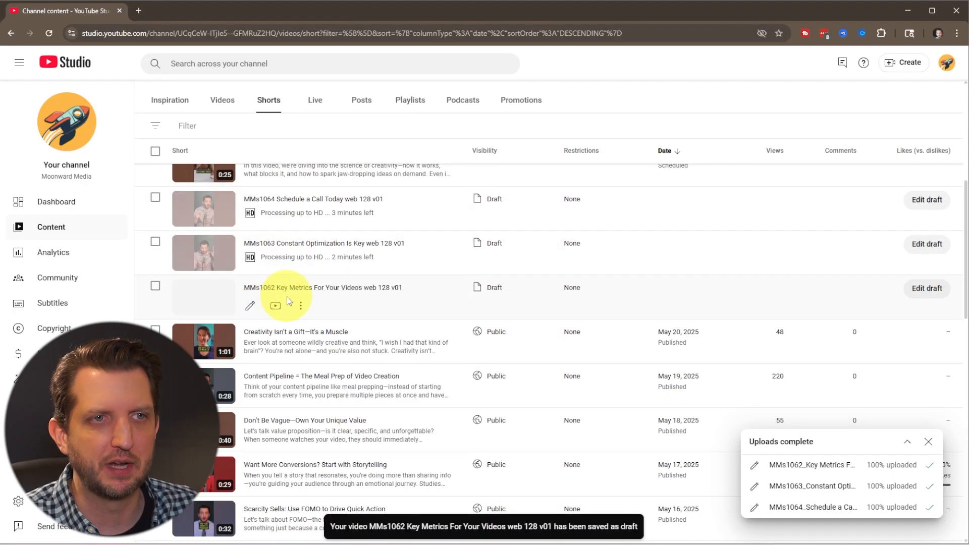
mouse_move(251, 306)
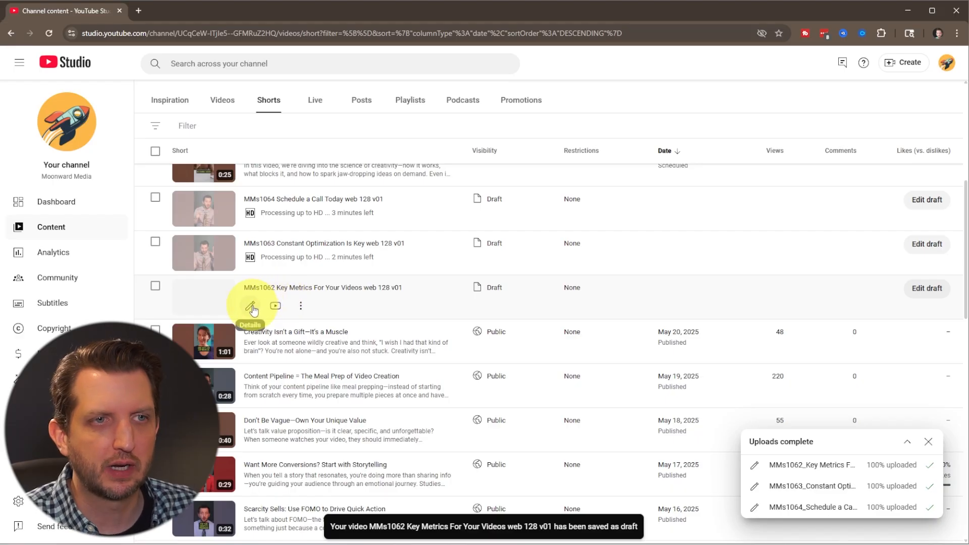
Step: Edit the Key Metrics draft and remove the MMs1062 prefix from its title
click(251, 307)
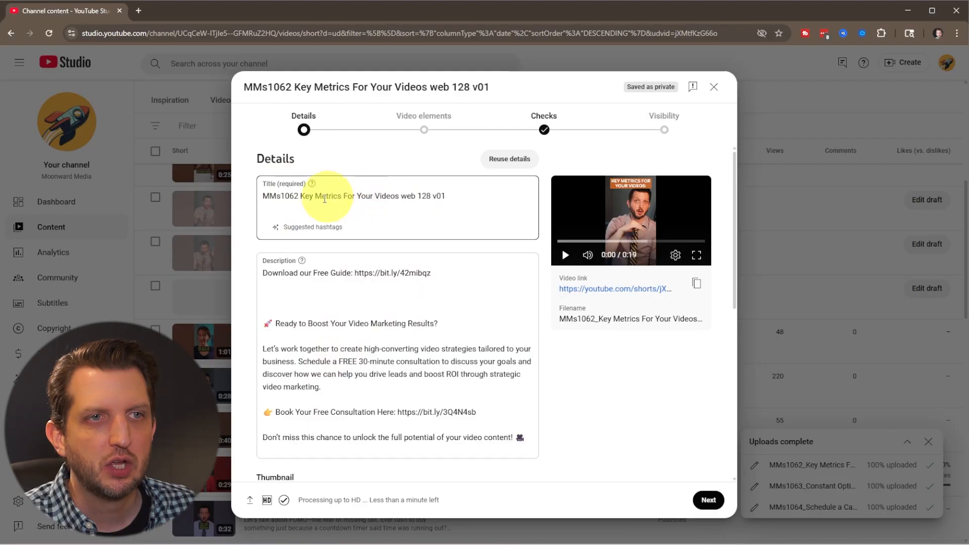
double_click(282, 196)
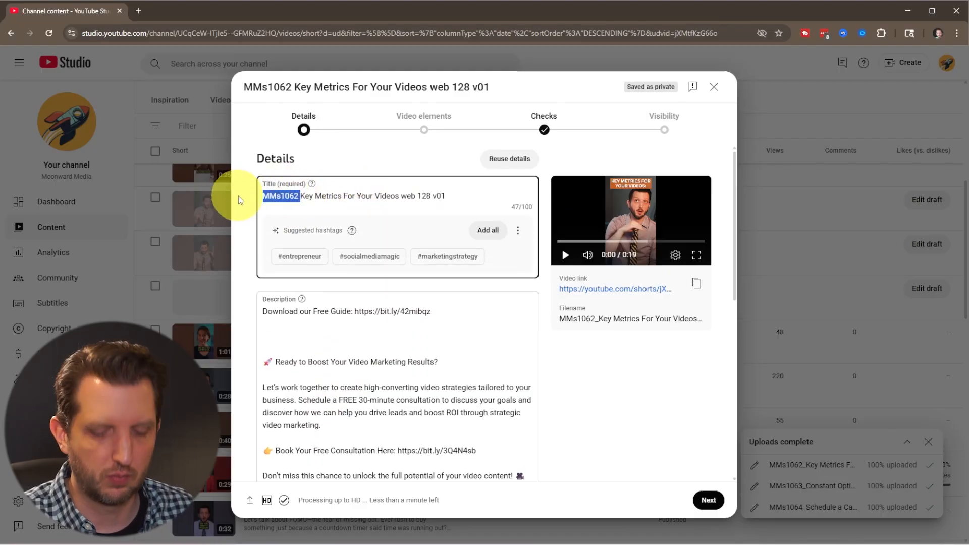
key(Delete)
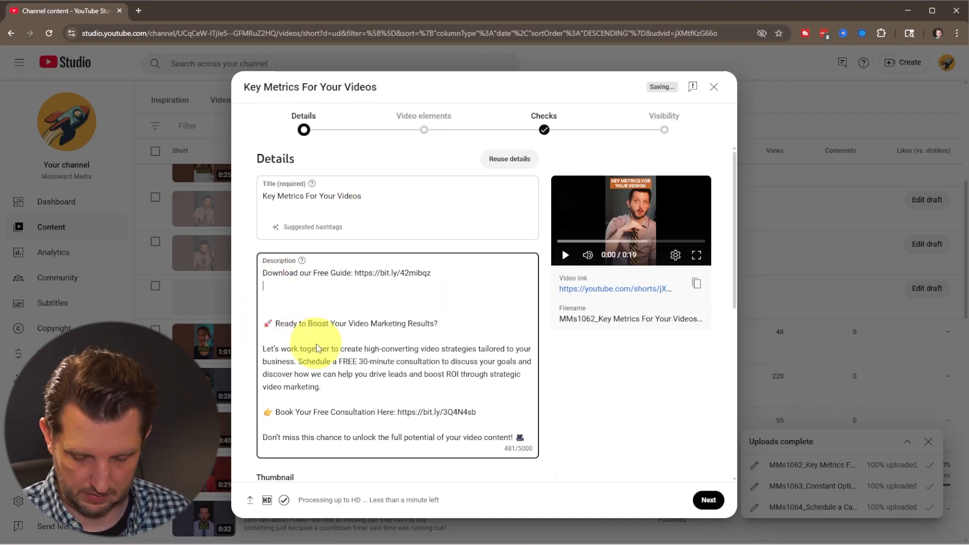
scroll(down, 3)
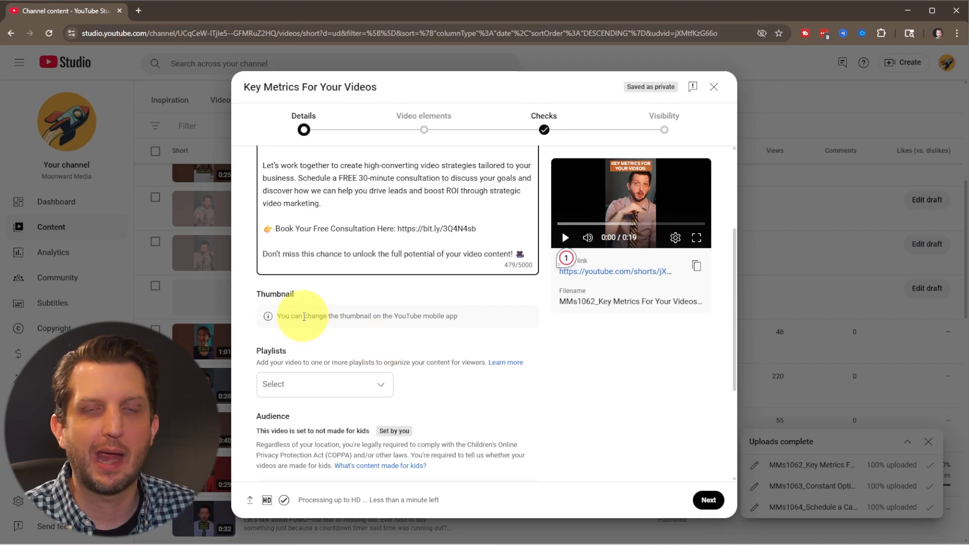
mouse_move(686, 210)
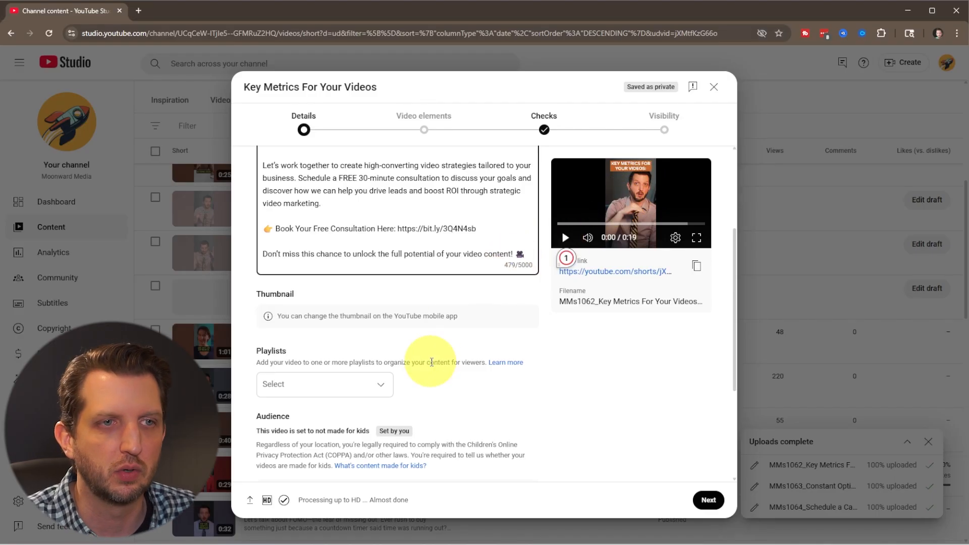
Step: Add the Short to the Shorts playlist
click(324, 384)
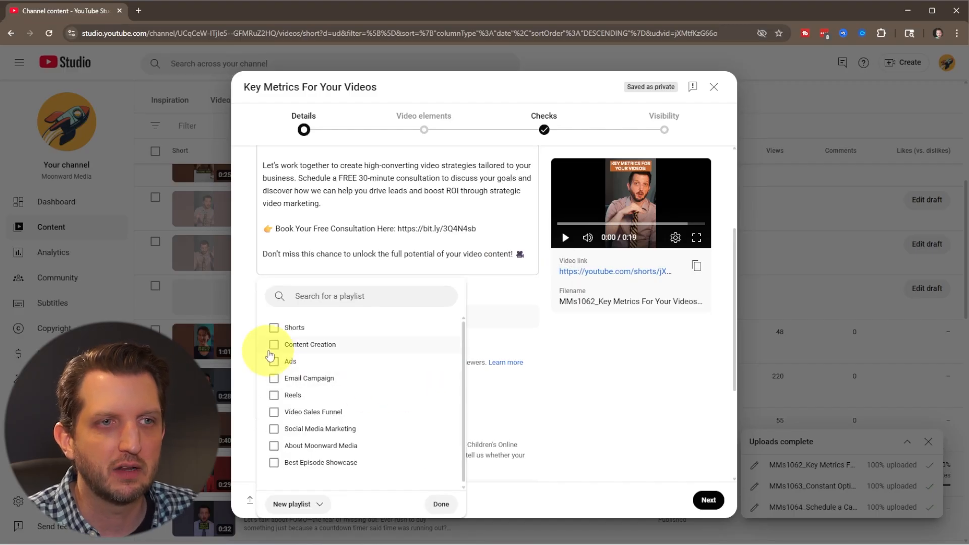
click(274, 327)
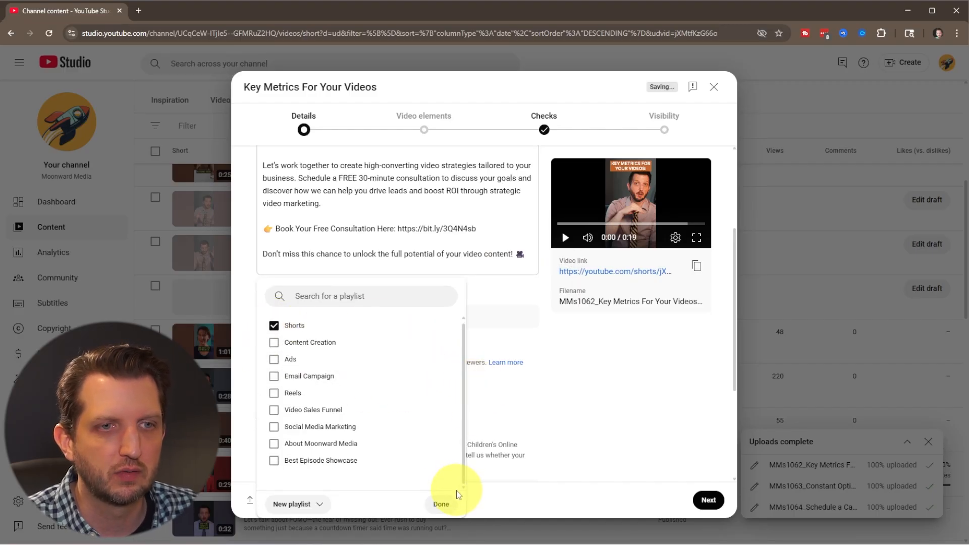
click(441, 504)
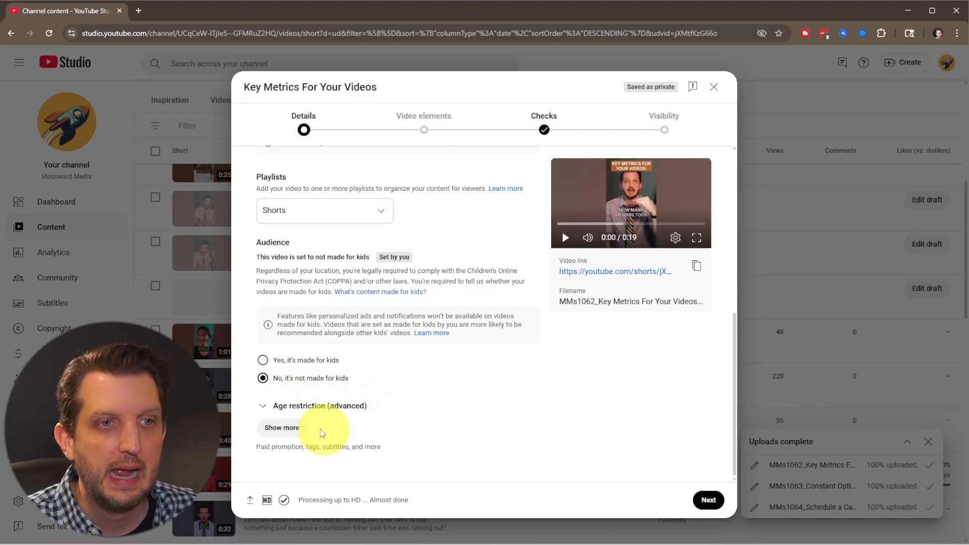
Step: Review the additional settings and advance to the Video elements step
click(281, 427)
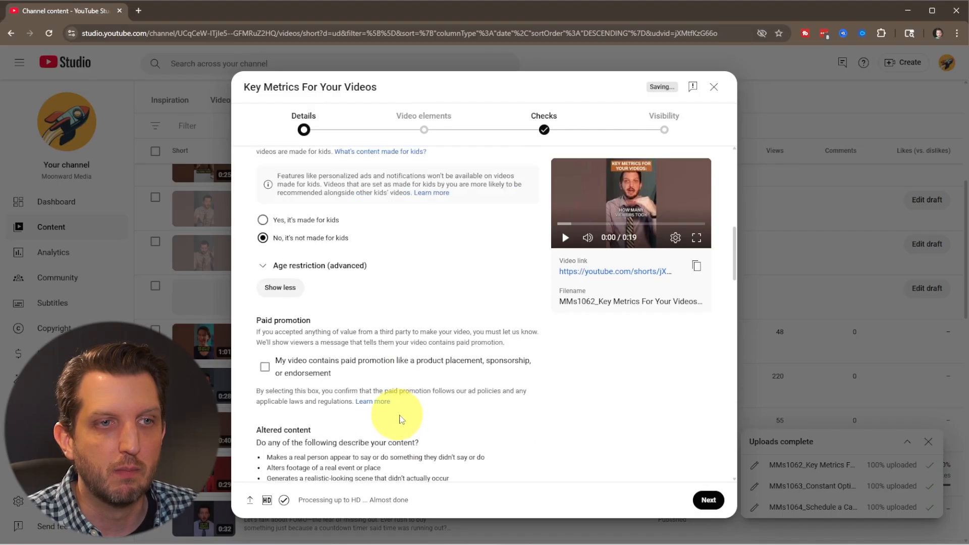
scroll(down, 3)
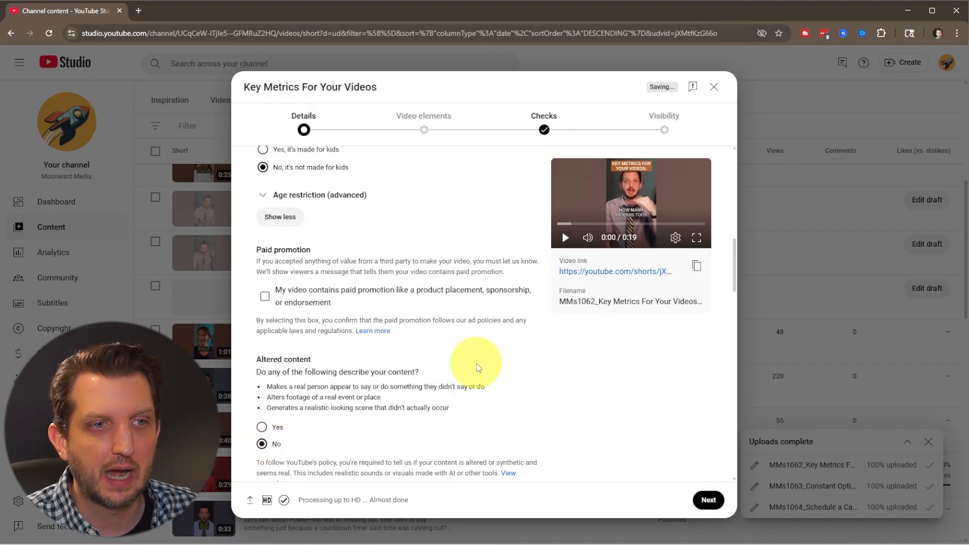
scroll(down, 3)
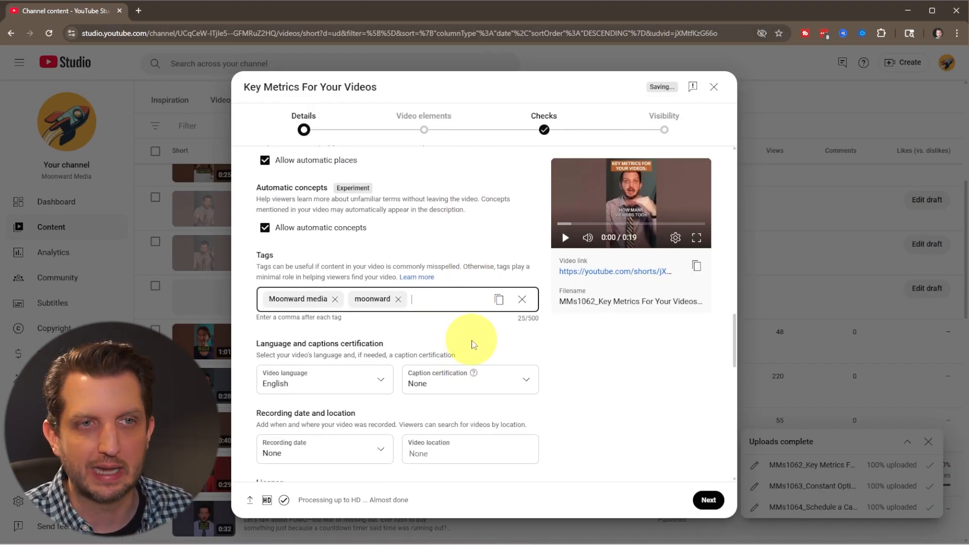
scroll(down, 3)
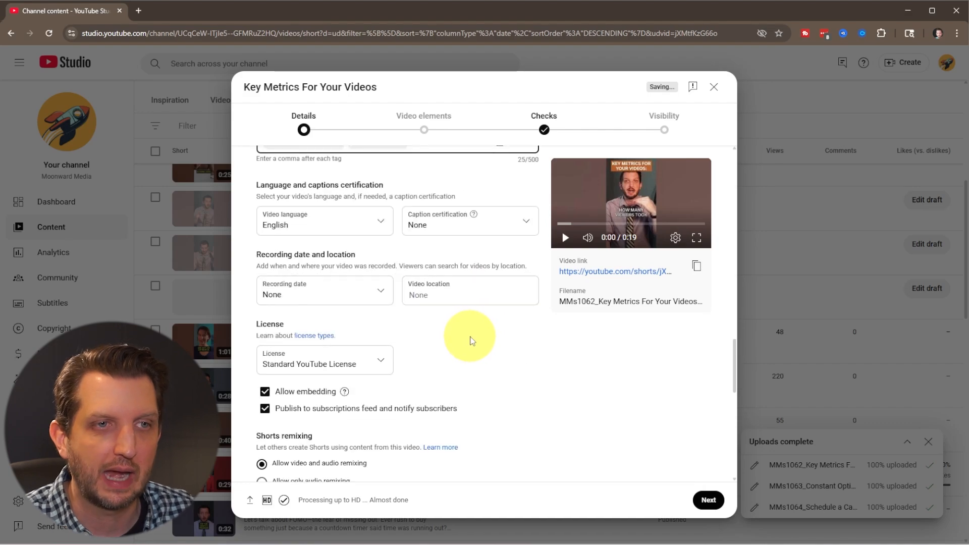
click(709, 499)
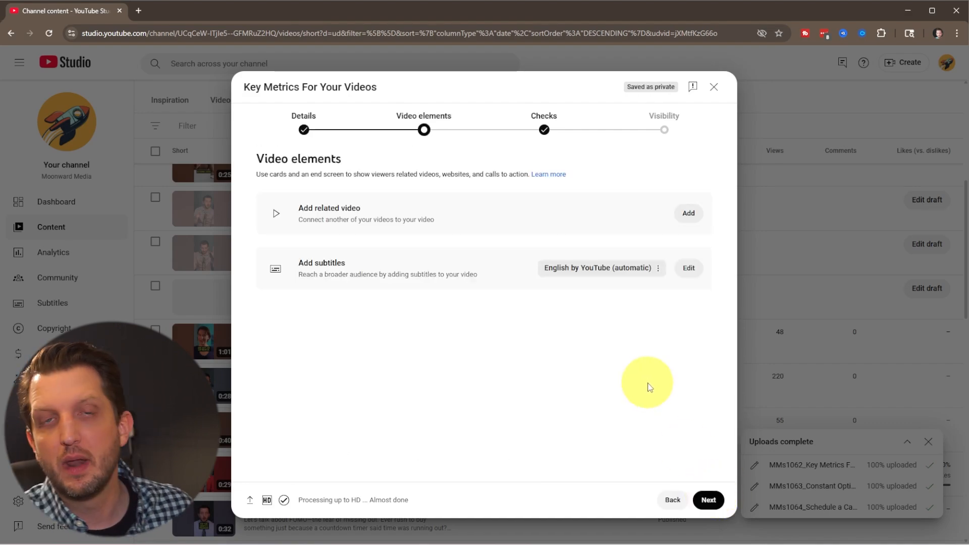
mouse_move(637, 362)
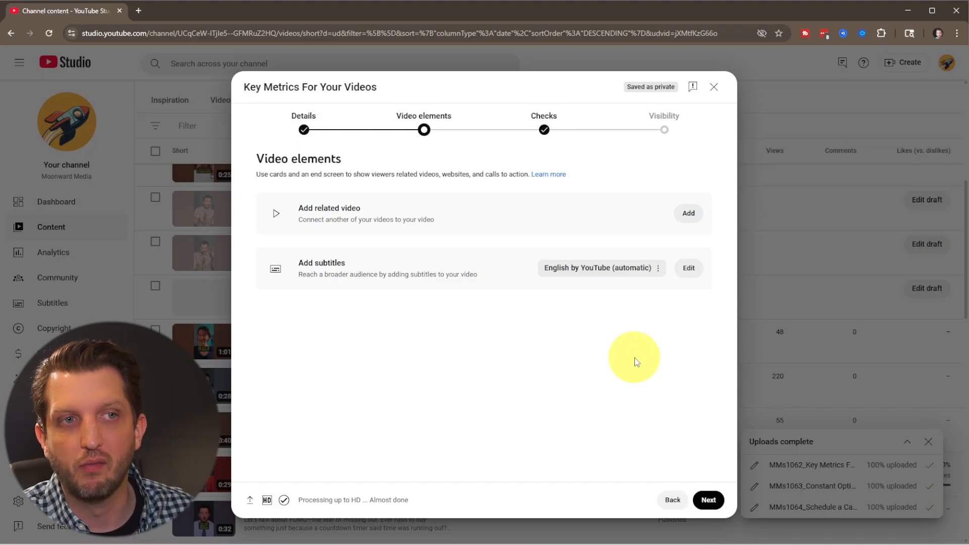
mouse_move(533, 273)
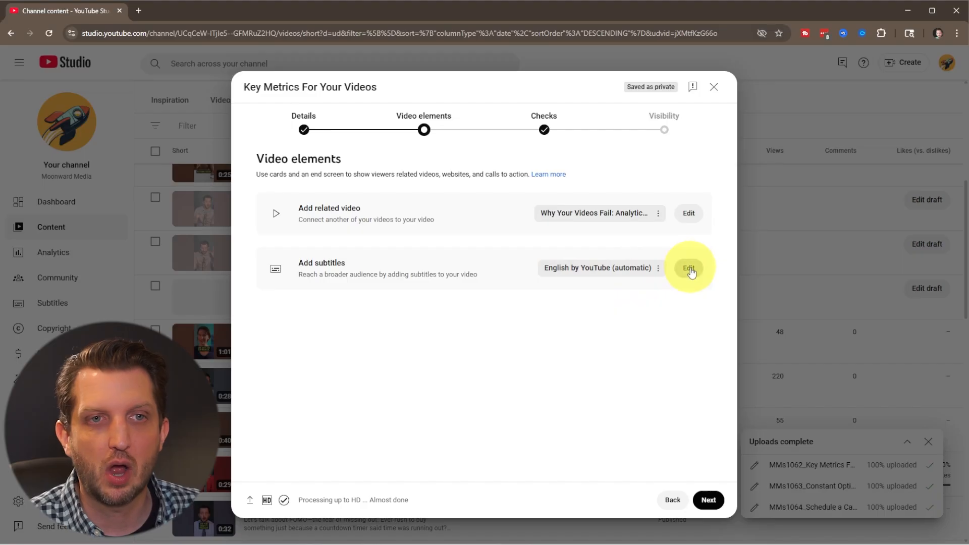
Step: Edit the automatic English subtitles, adding commas and capitalising CTAs, and save them
click(689, 267)
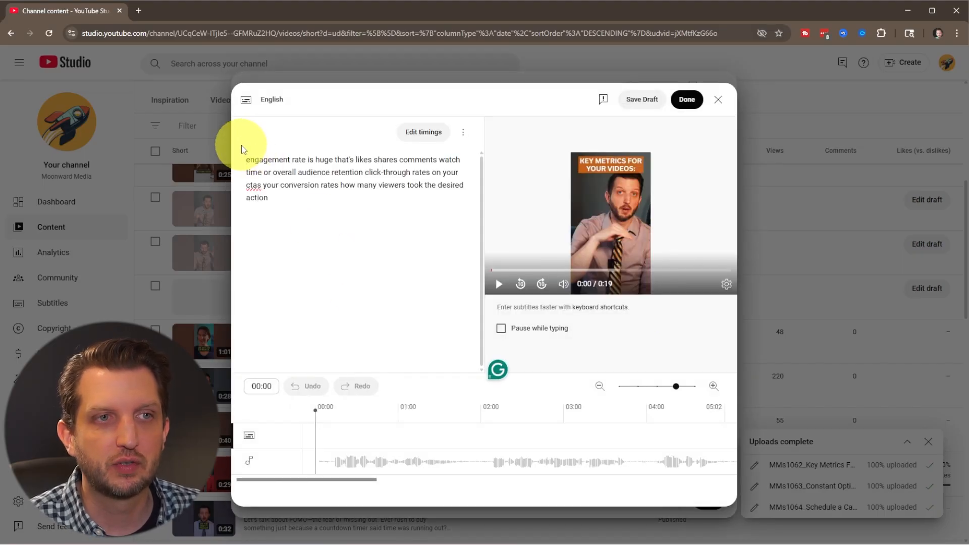
click(253, 185)
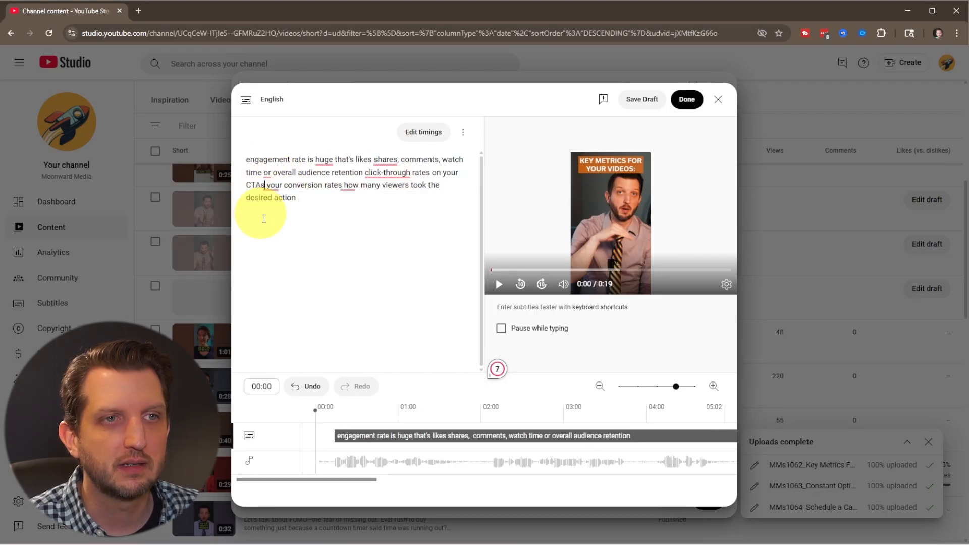
click(686, 100)
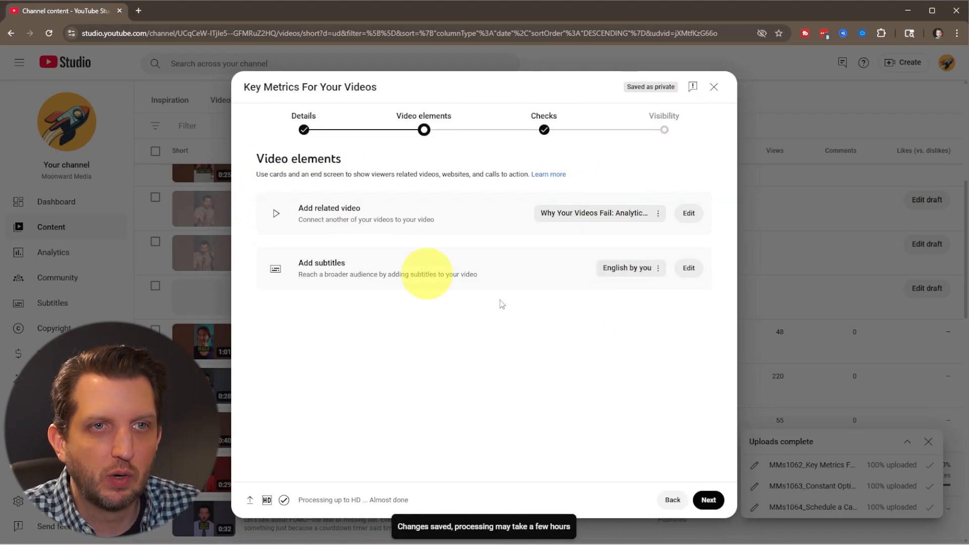
Step: Review the copyright check with no issues and continue to Visibility
click(708, 500)
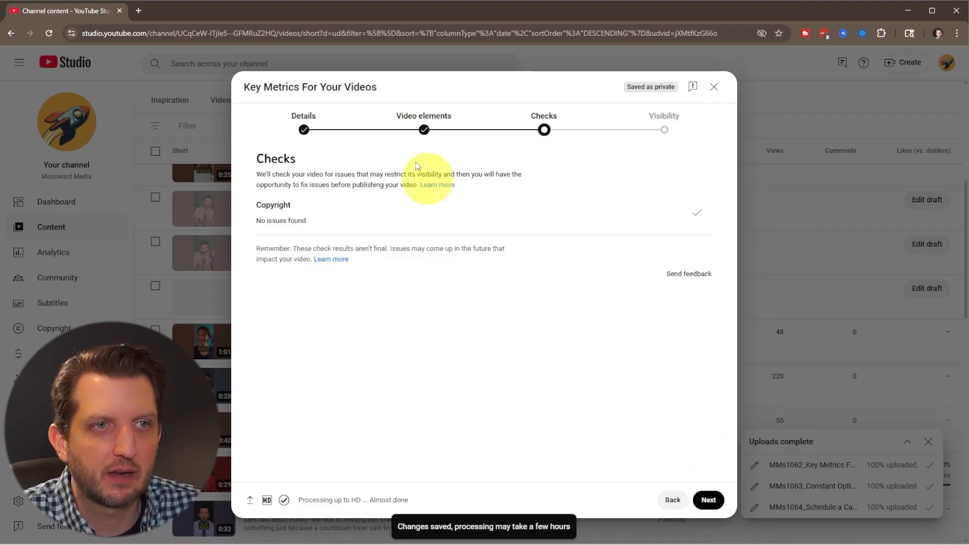
right_click(679, 468)
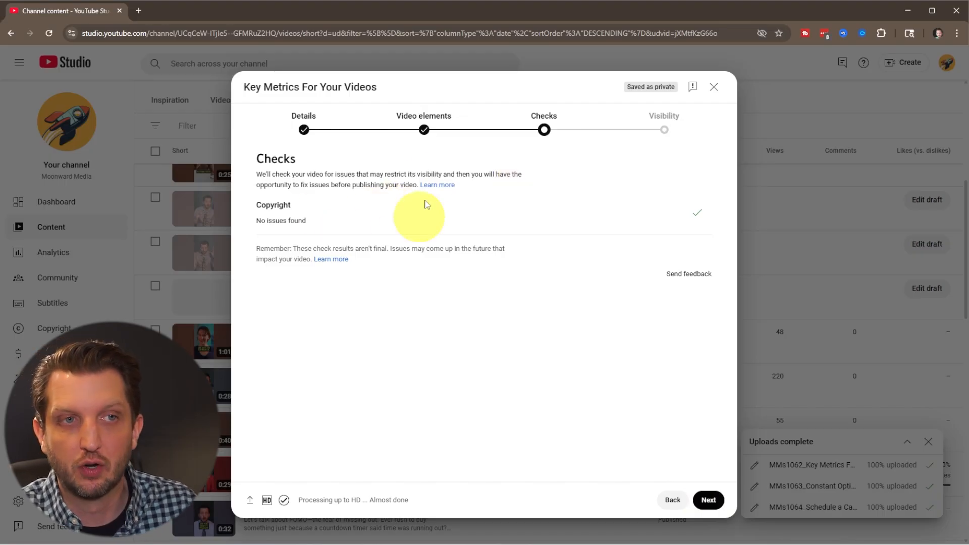
mouse_move(710, 212)
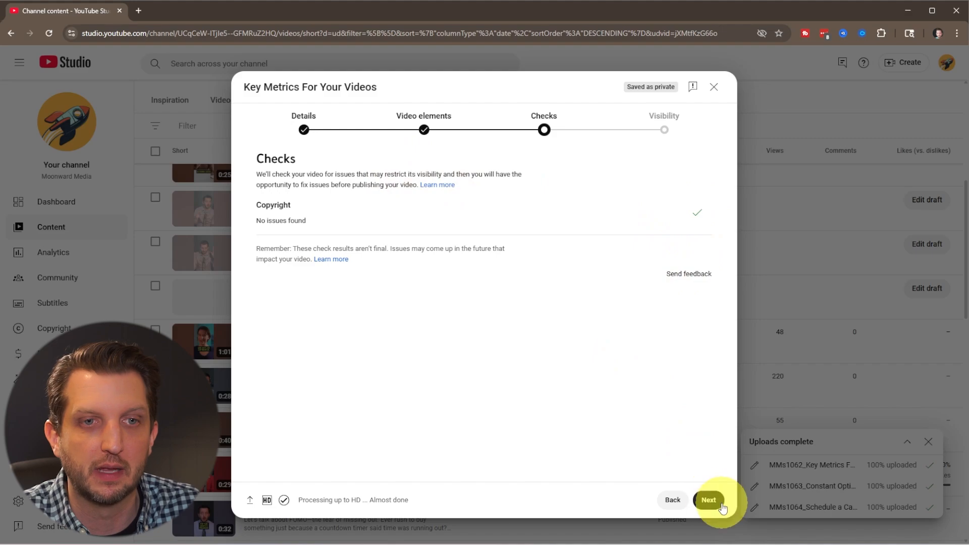
click(709, 500)
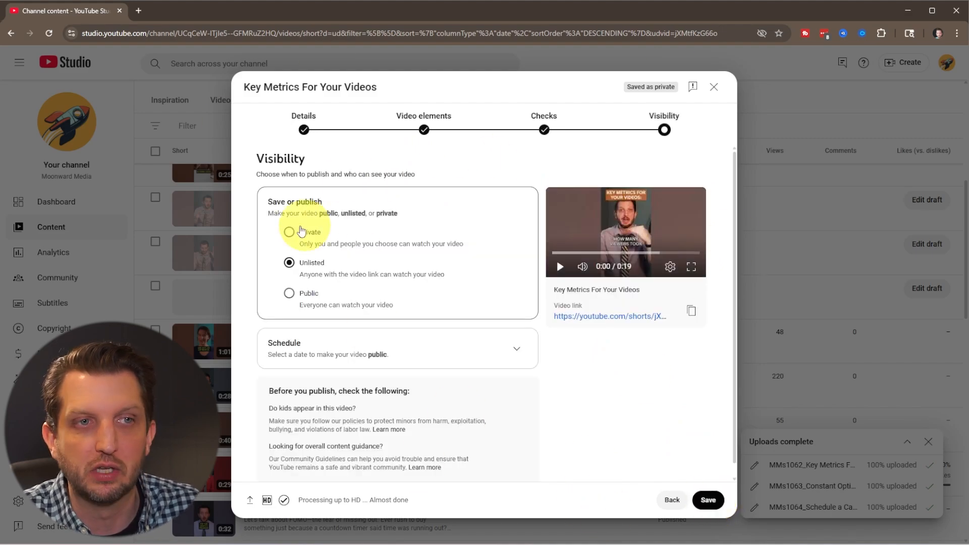
Step: Set visibility to Public scheduled for May 22, 2025 at 12:00 PM and confirm
click(288, 232)
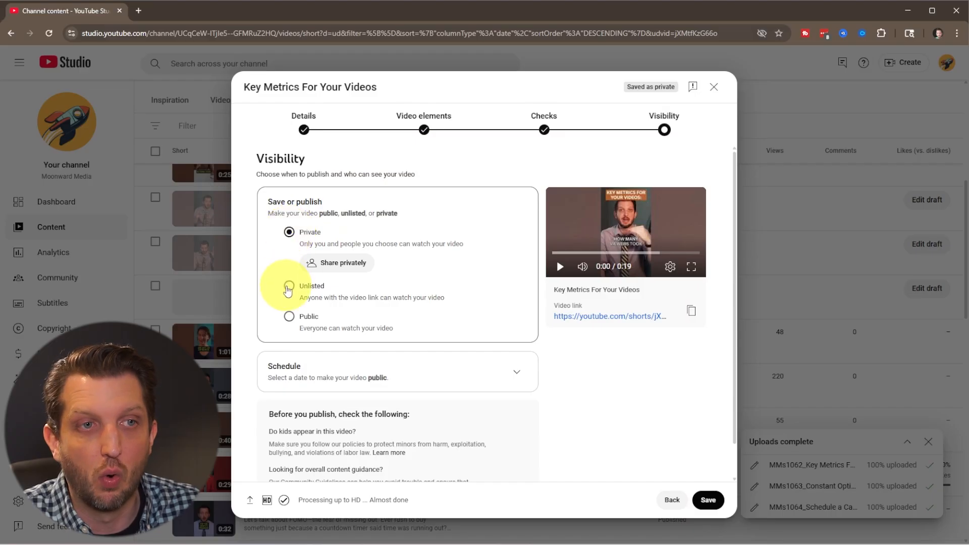
click(289, 292)
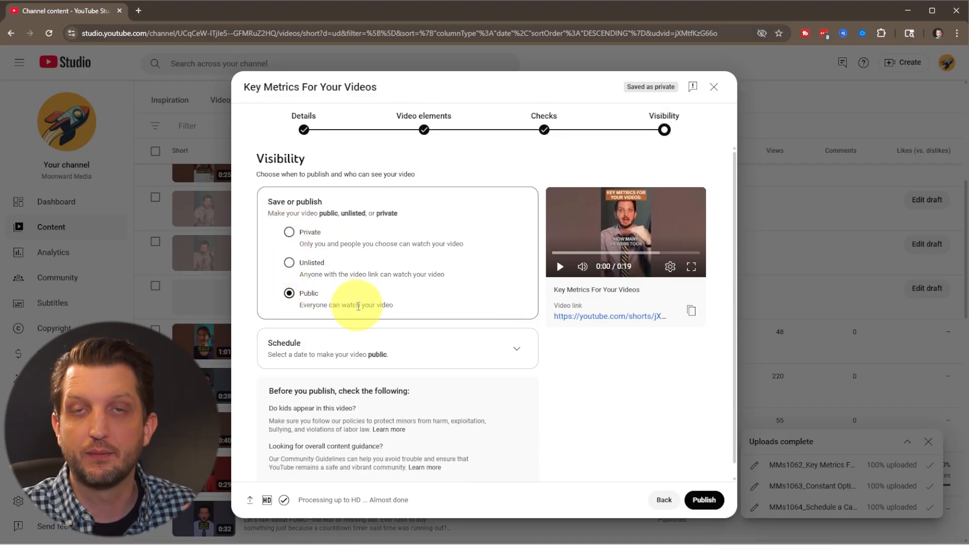
mouse_move(519, 351)
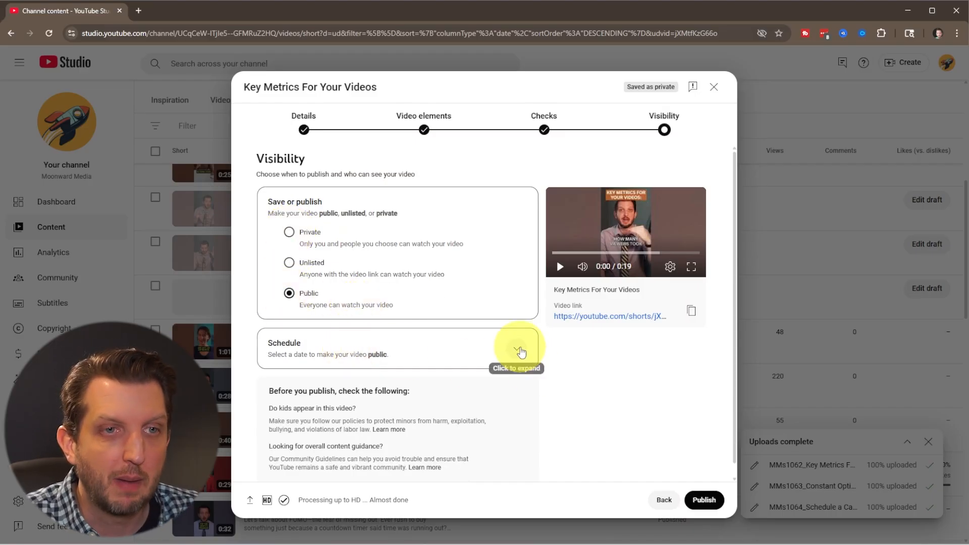
click(521, 349)
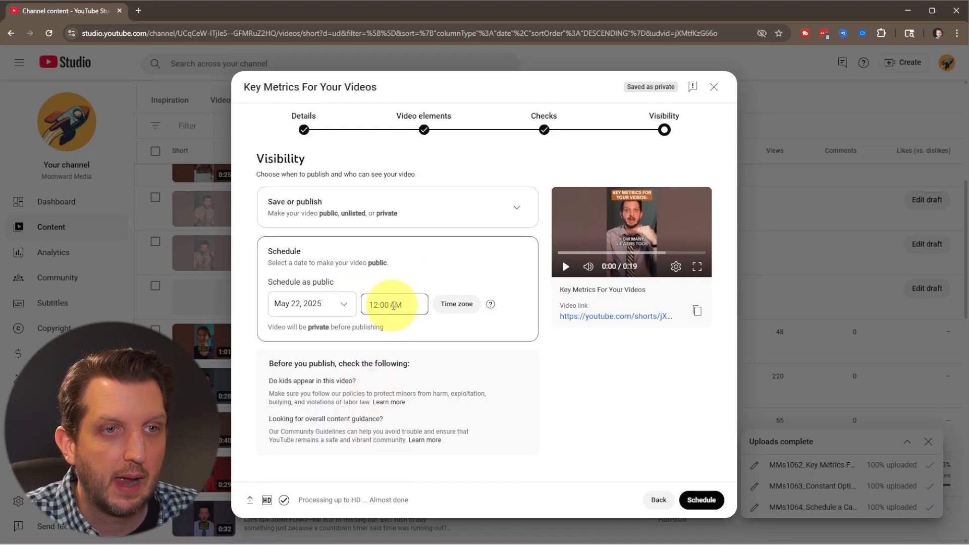
click(395, 304)
text(P)
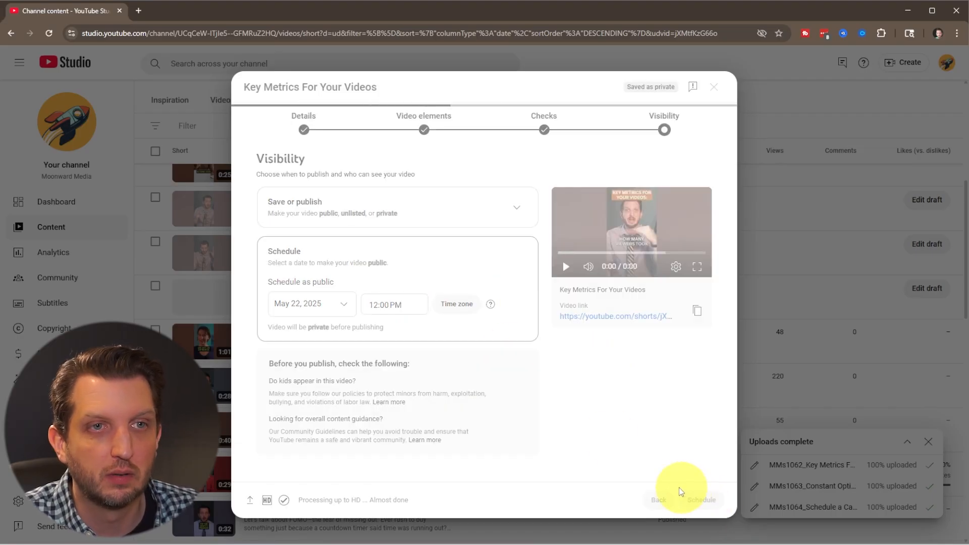
click(698, 500)
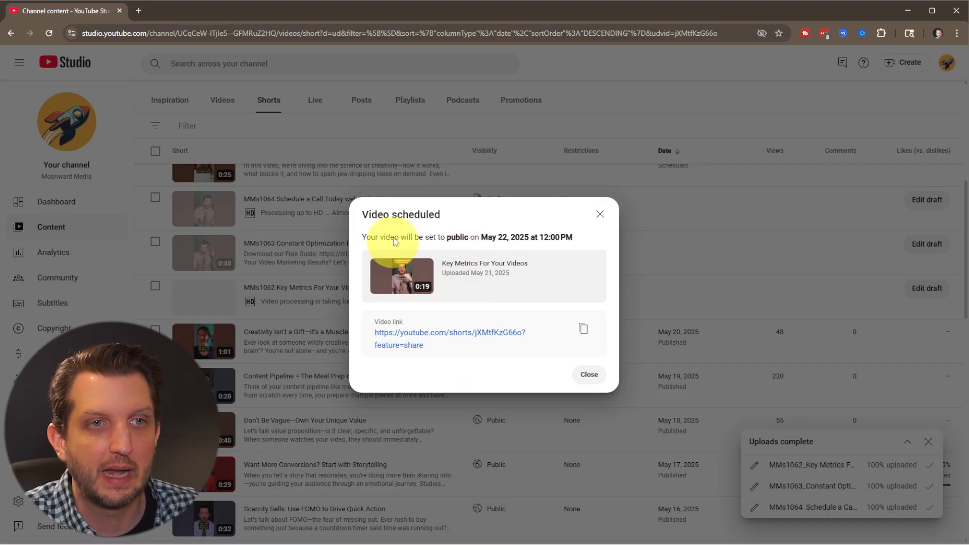
mouse_move(437, 309)
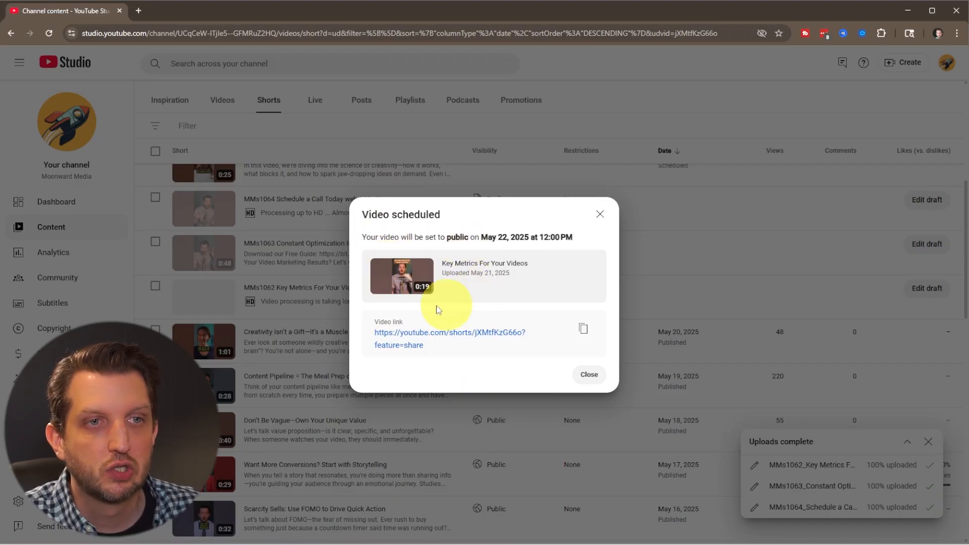
mouse_move(524, 343)
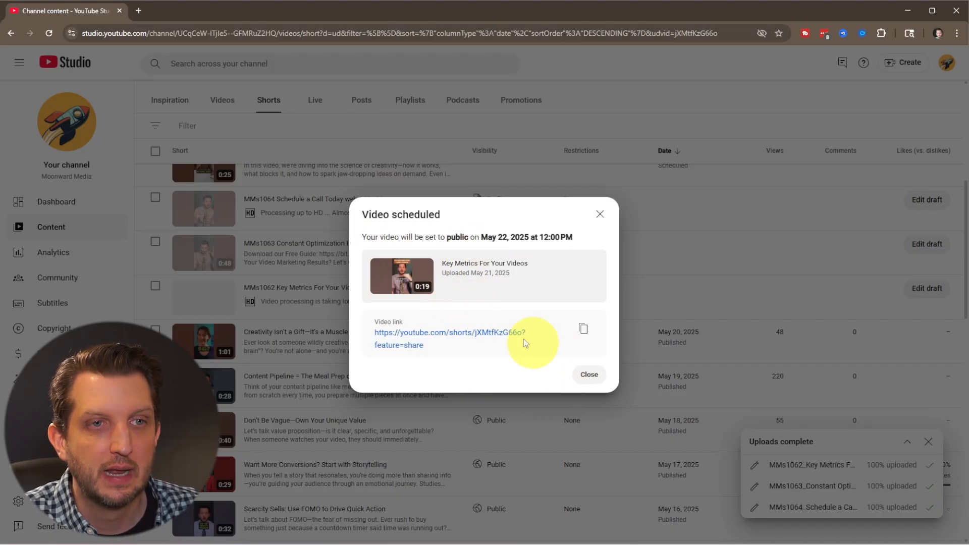
mouse_move(529, 379)
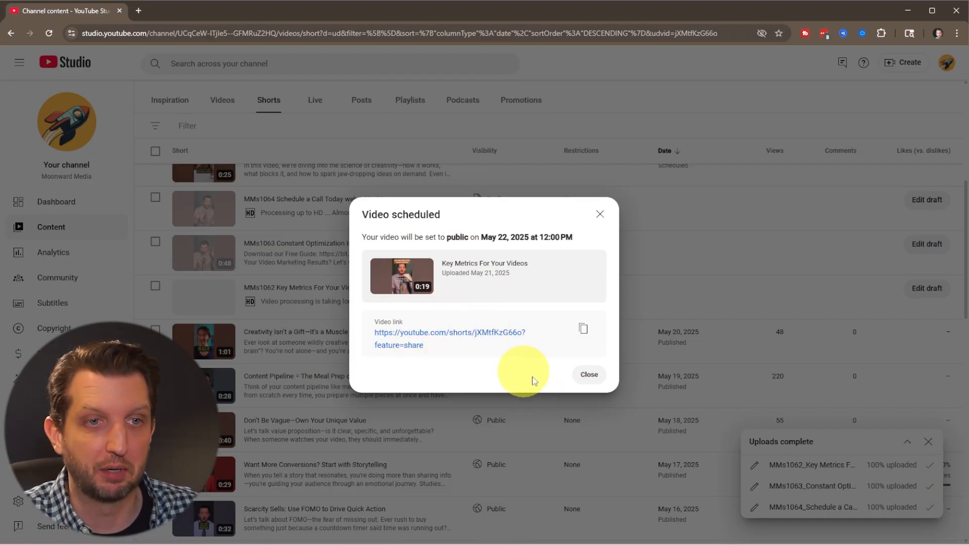
Step: Dismiss the Video scheduled confirmation to return to the Shorts list
click(587, 374)
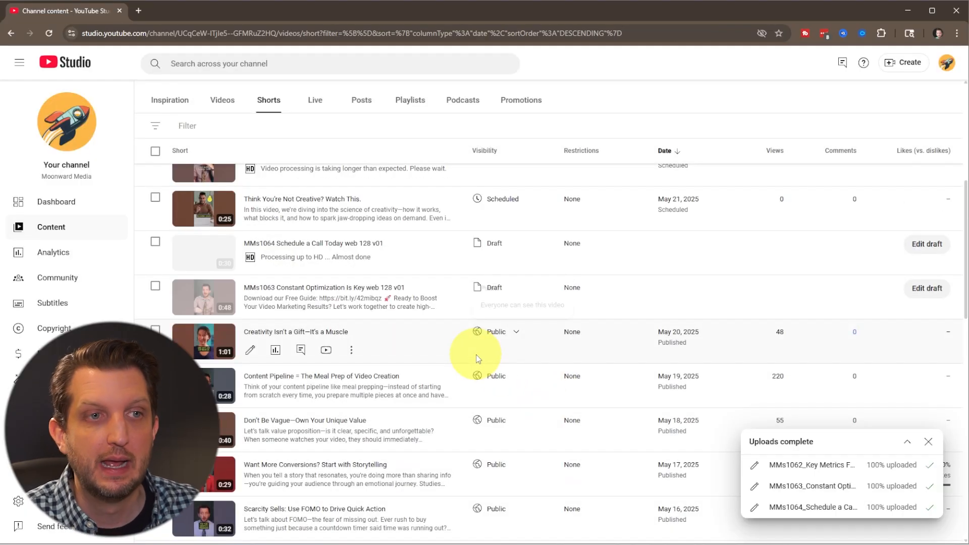